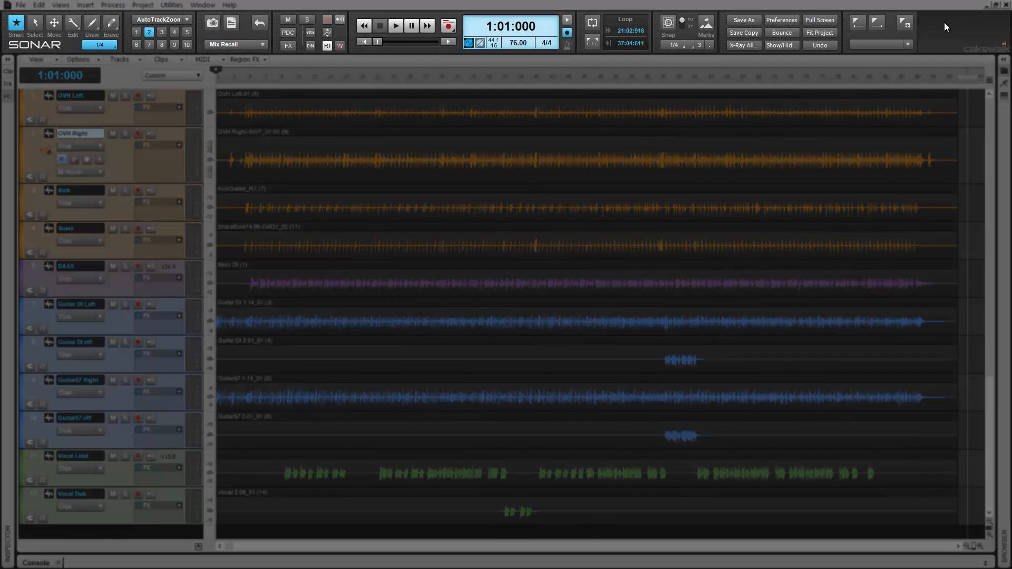
# Float the control bar over the tracks, then dock it back at the top
pyautogui.rightClick(879, 29)
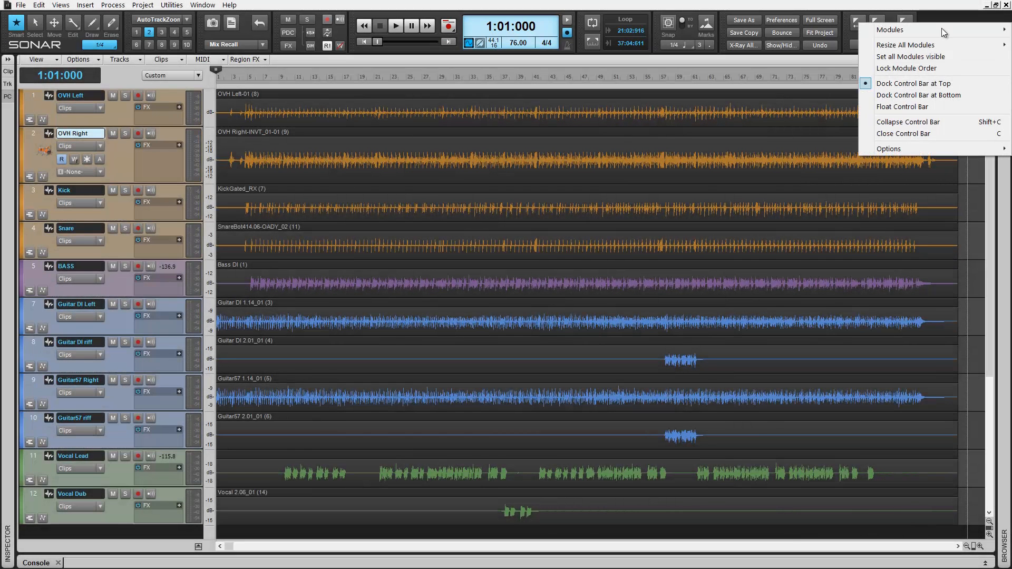
pyautogui.moveTo(913, 83)
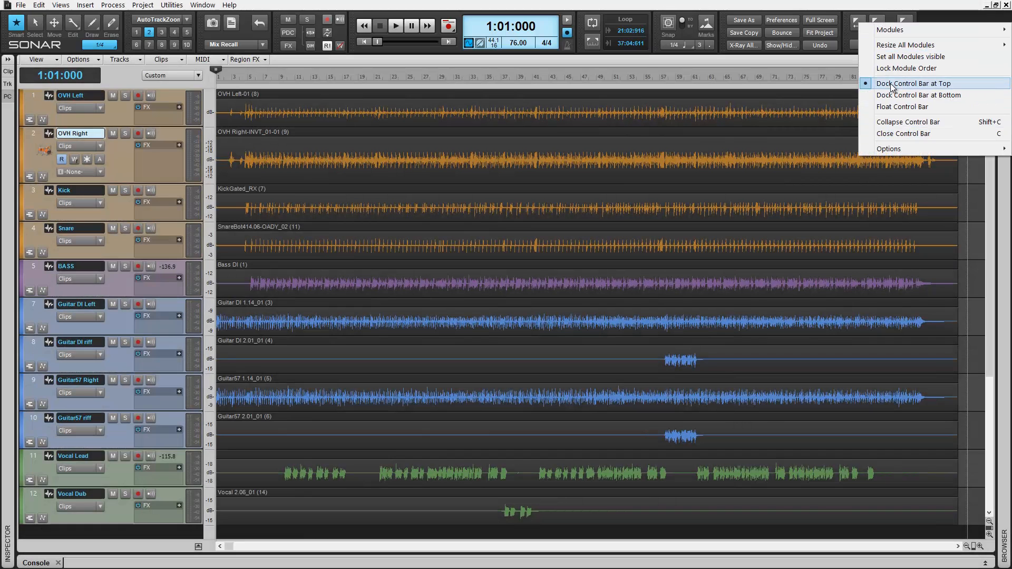
pyautogui.moveTo(918, 95)
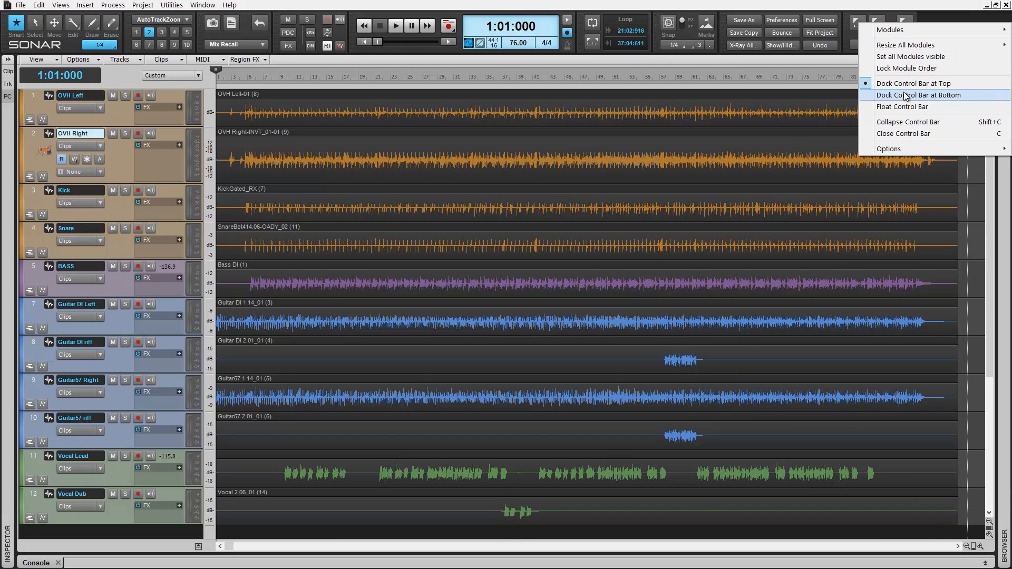
pyautogui.click(919, 94)
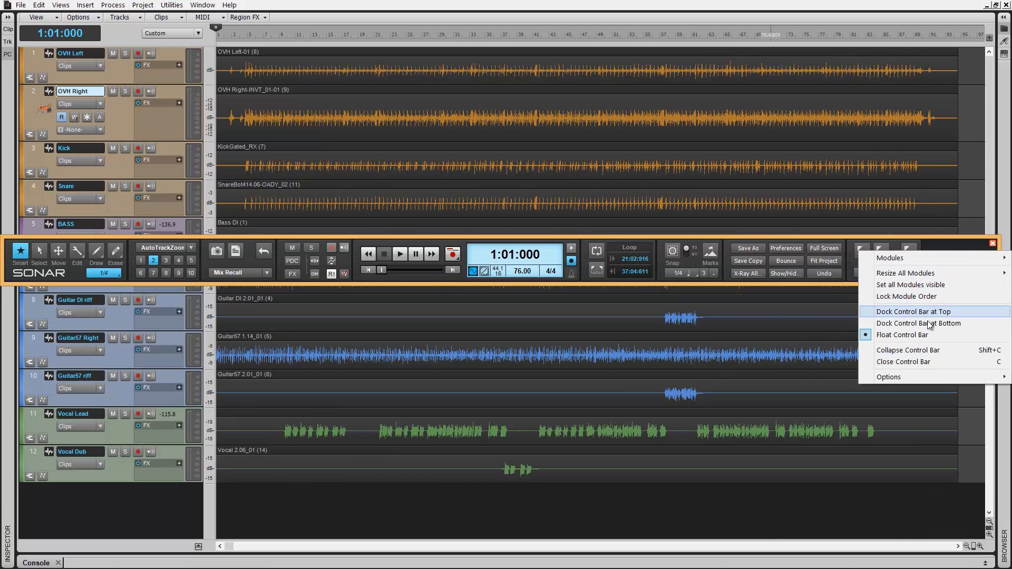
pyautogui.click(914, 311)
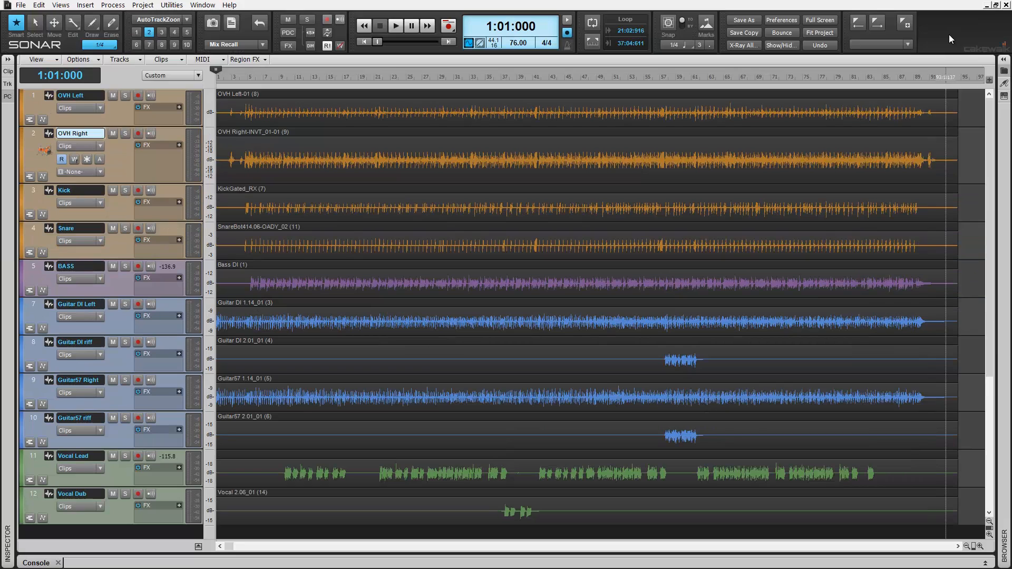
# Collapse the control bar to its compact strip via its context menu
pyautogui.rightClick(904, 26)
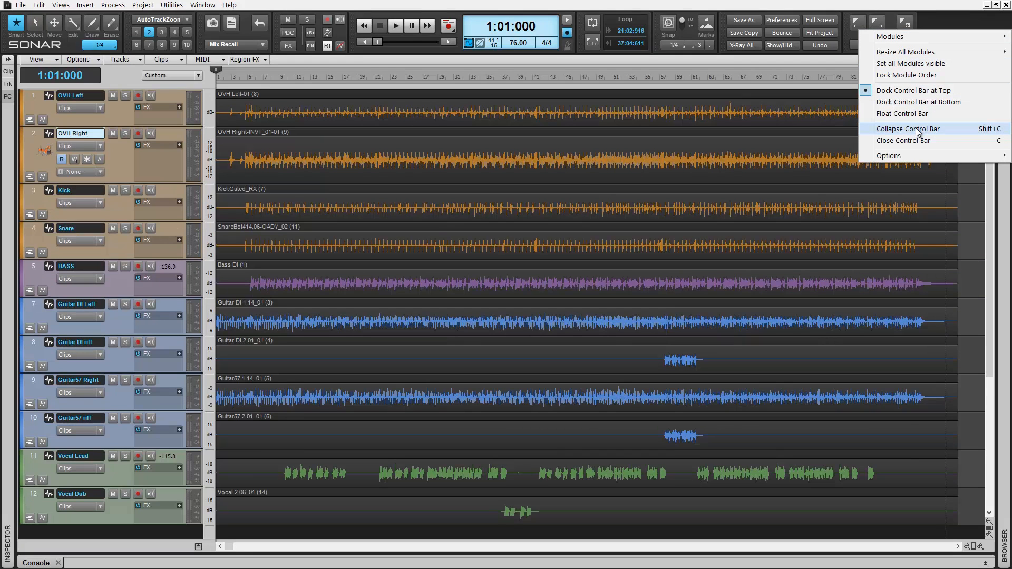
pyautogui.click(911, 129)
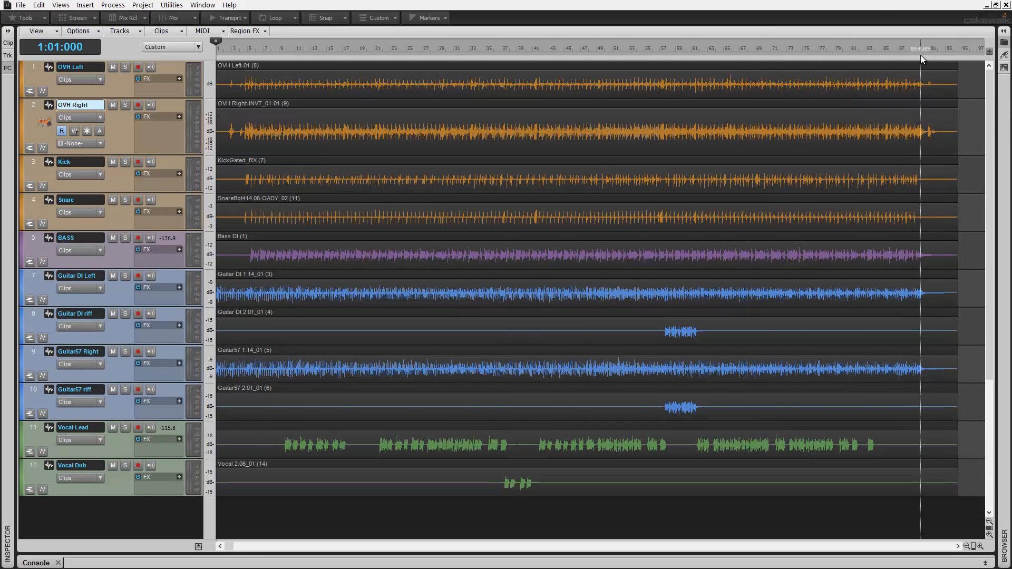
# Toggle the control bar compact/full with Shift+C and hidden/shown with C, ending fully expanded
pyautogui.press('shift+c')
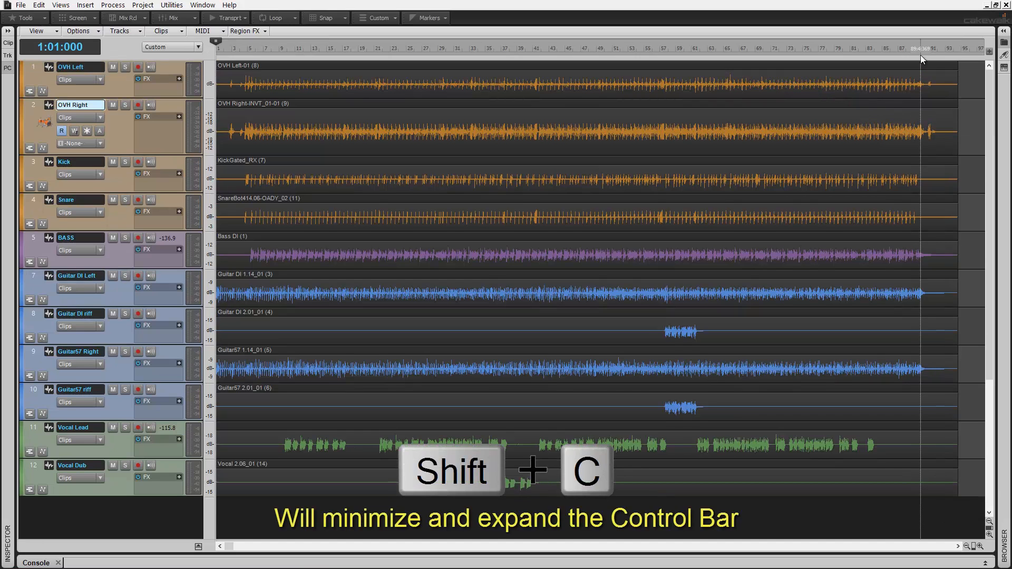
pyautogui.press('shift+c')
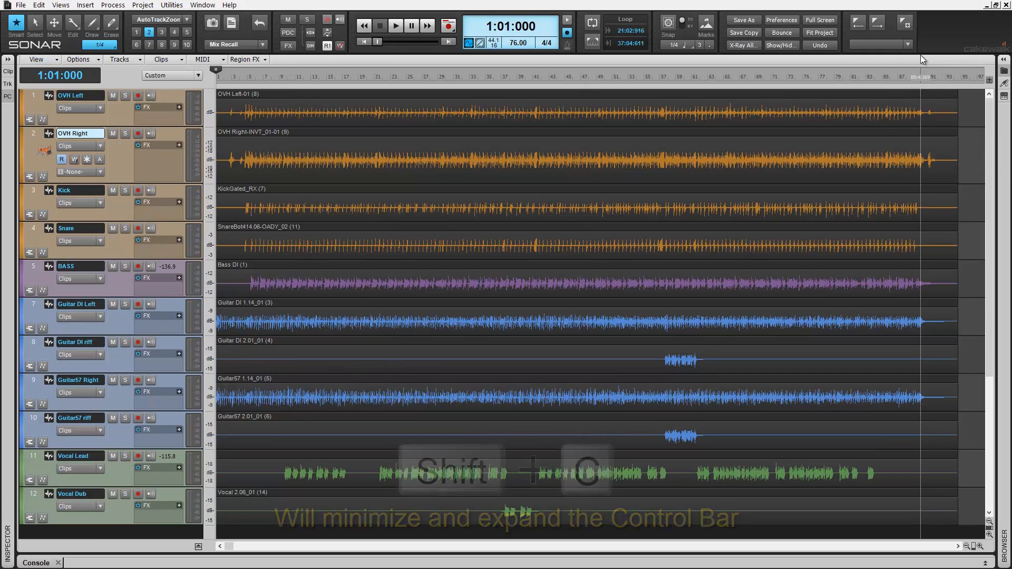
pyautogui.press('c')
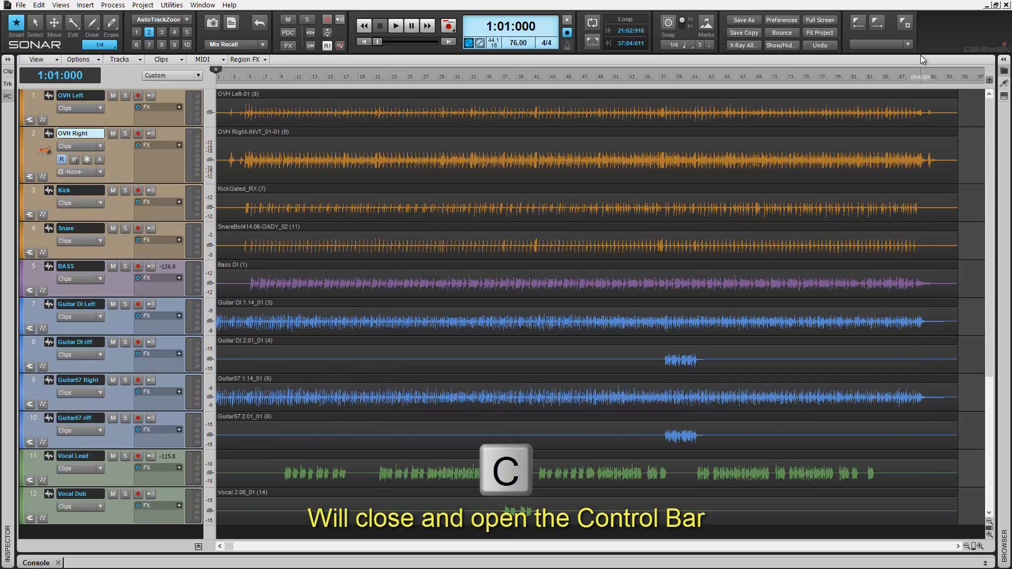
pyautogui.press('c')
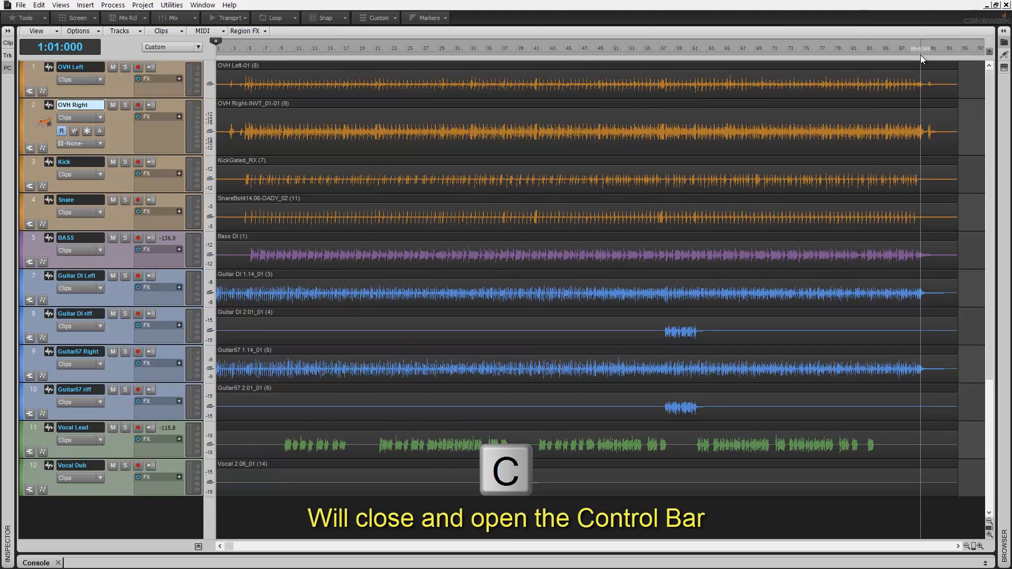
pyautogui.press('c')
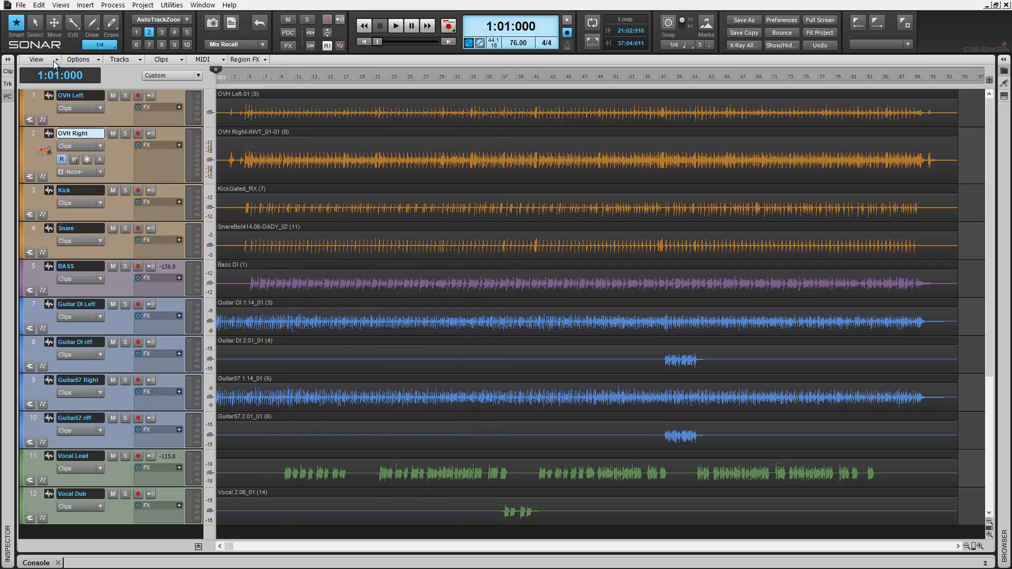
pyautogui.click(77, 59)
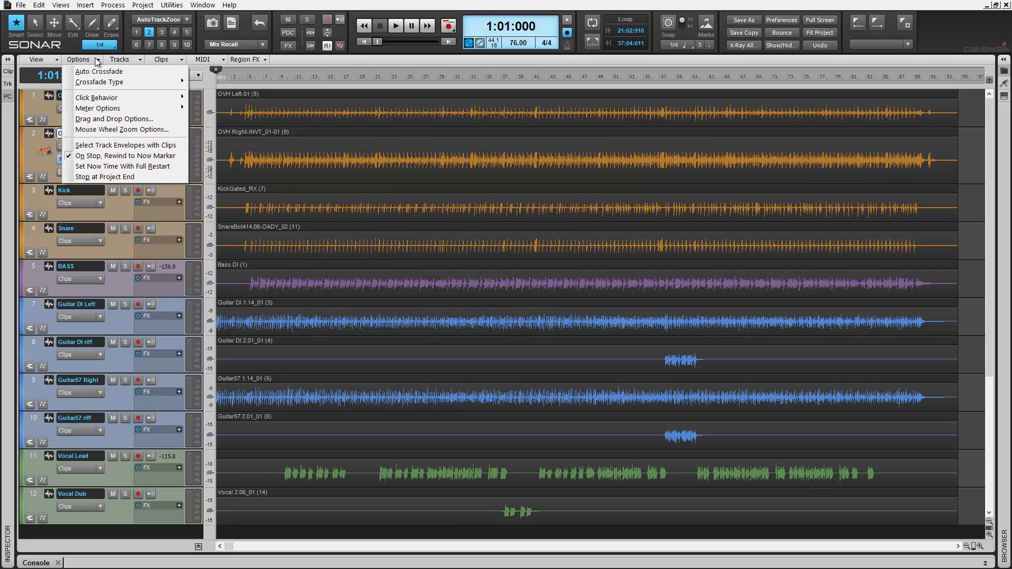
pyautogui.click(160, 59)
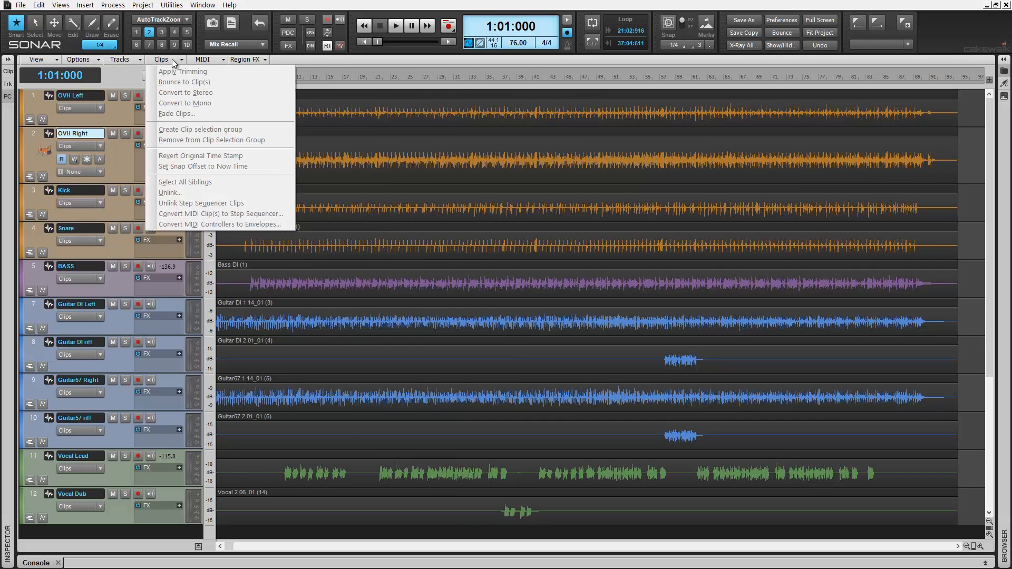
pyautogui.click(247, 59)
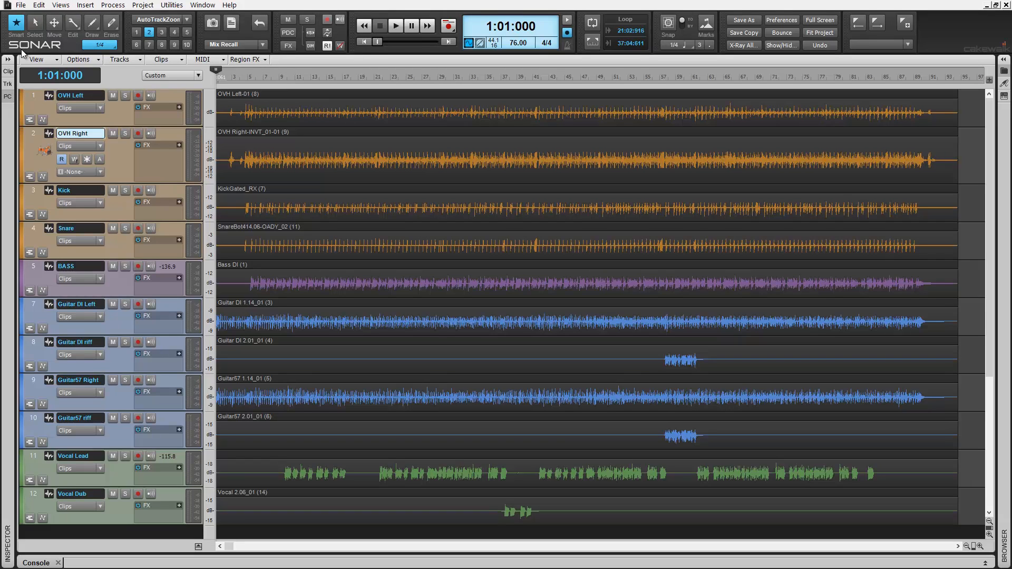
pyautogui.moveTo(8, 61)
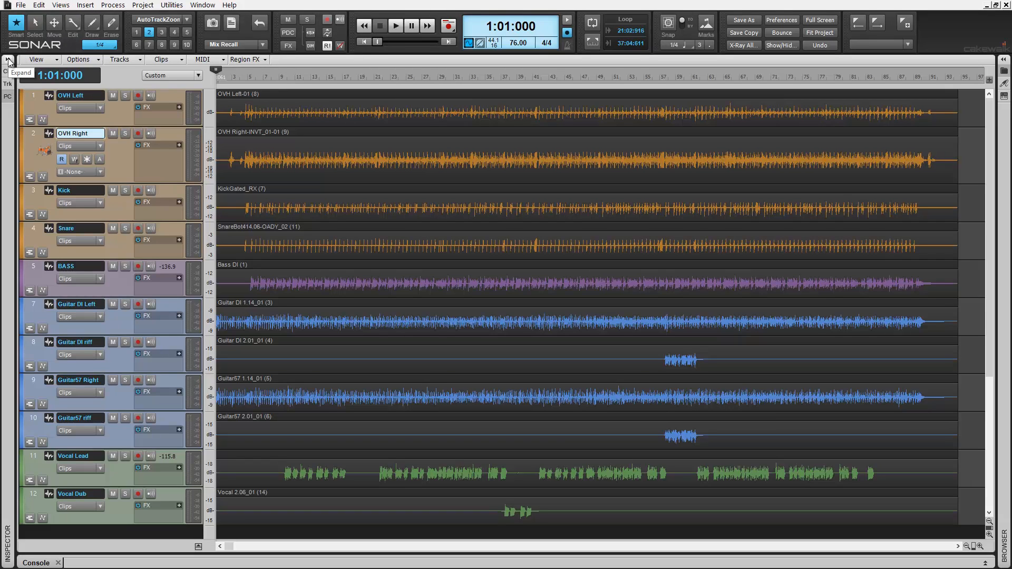
# Expand the Inspector and show the ProChannel modules for the OVH Right track
pyautogui.click(100, 59)
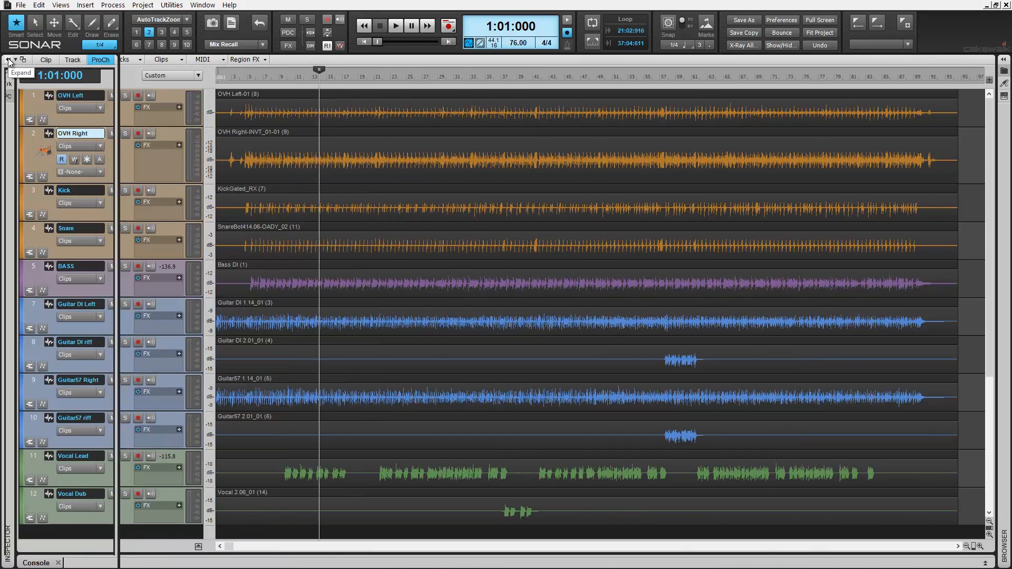
pyautogui.click(9, 59)
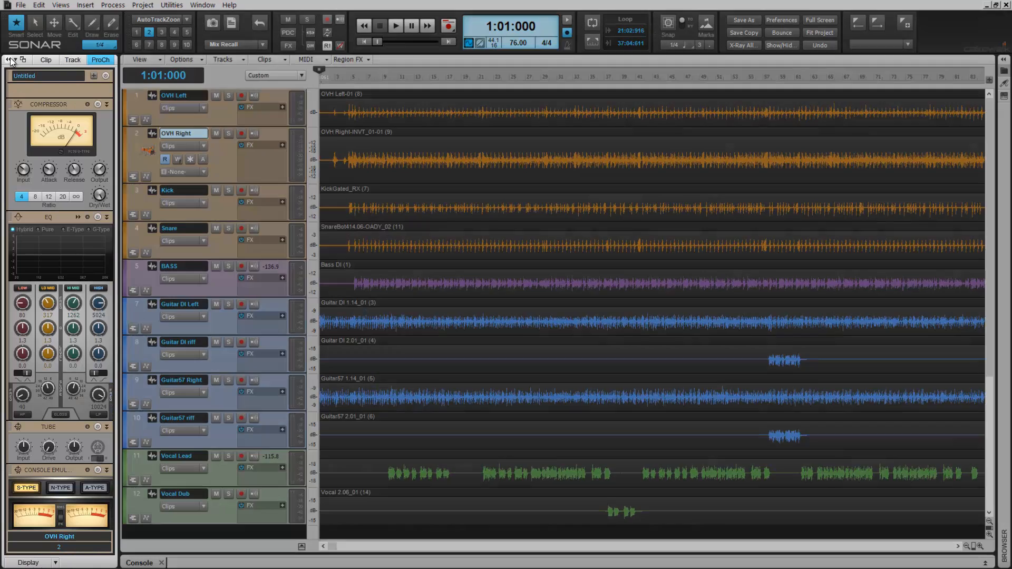
pyautogui.click(73, 59)
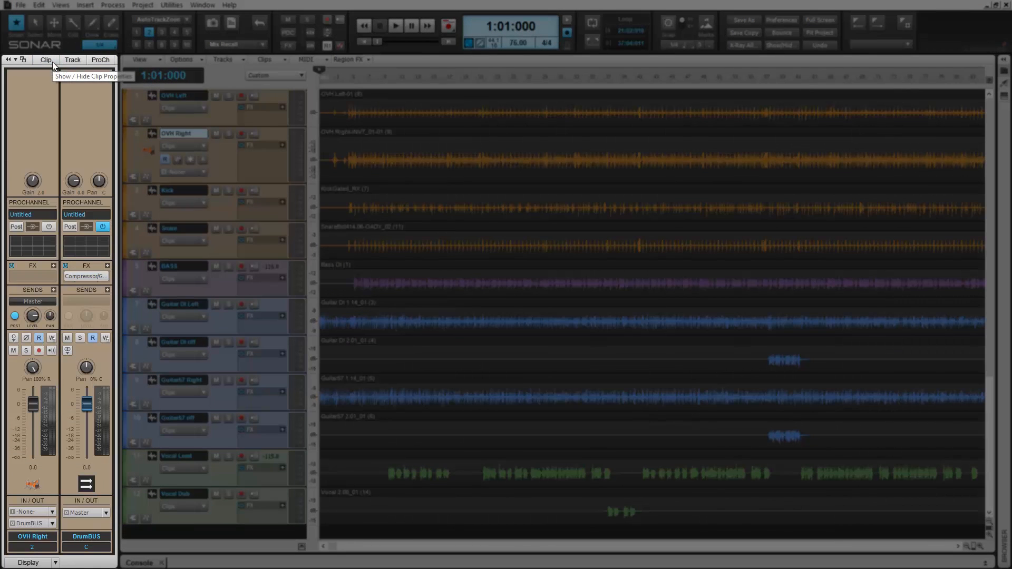
pyautogui.moveTo(101, 59)
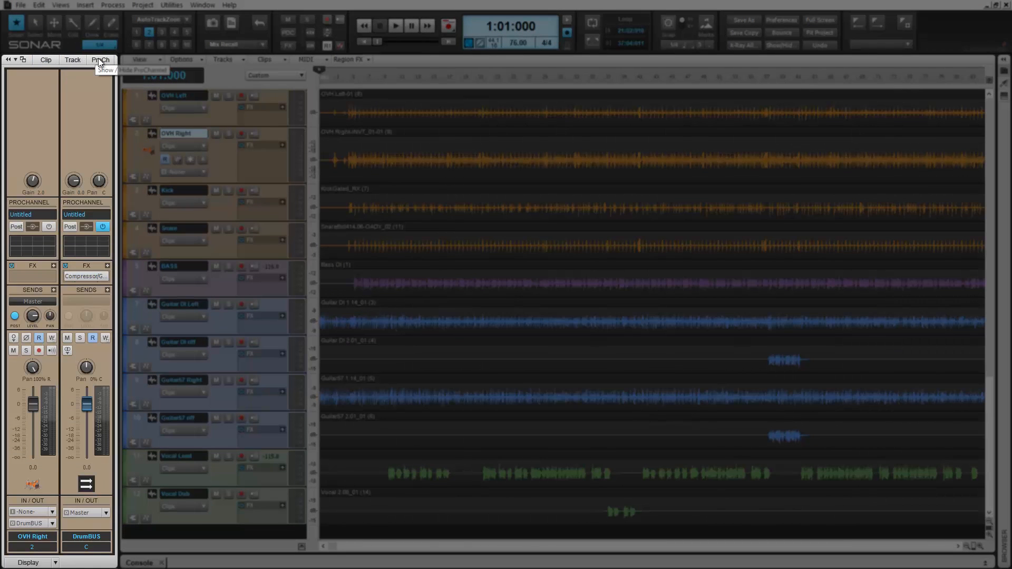
pyautogui.click(100, 59)
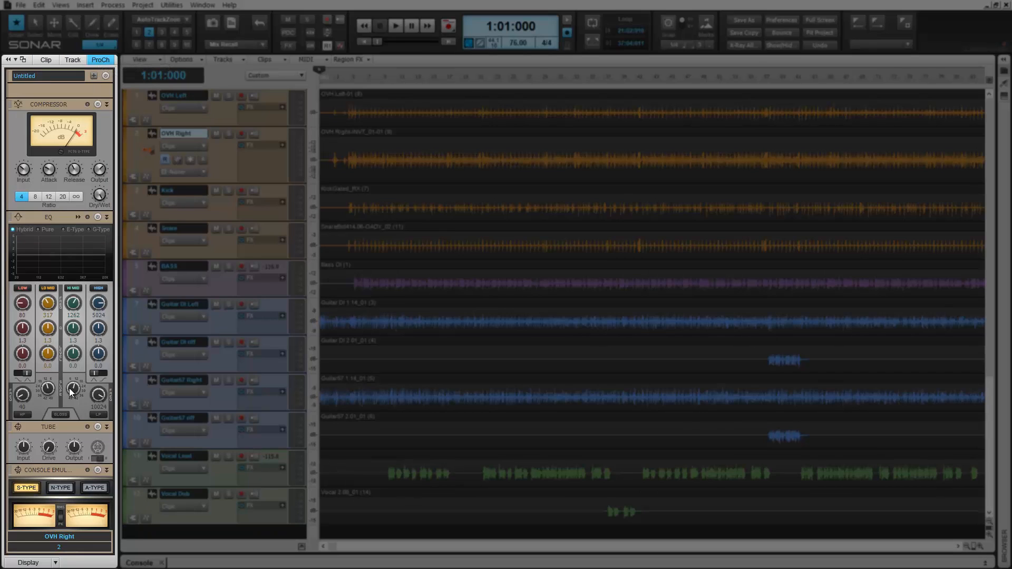
pyautogui.moveTo(93, 97)
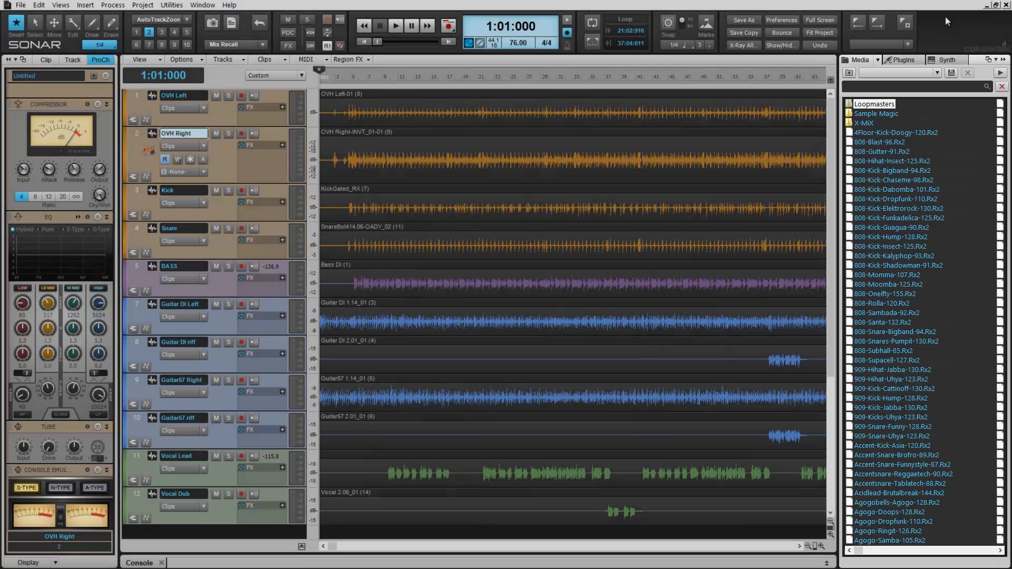
# Show the browser with B and expand the Console view in the bottom MultiDock
pyautogui.press('b')
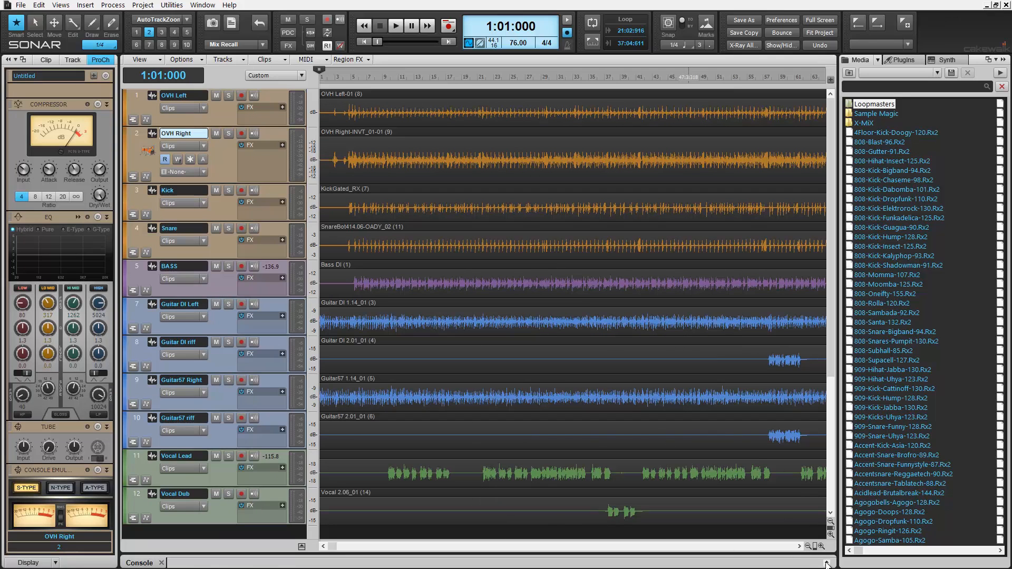
pyautogui.click(137, 563)
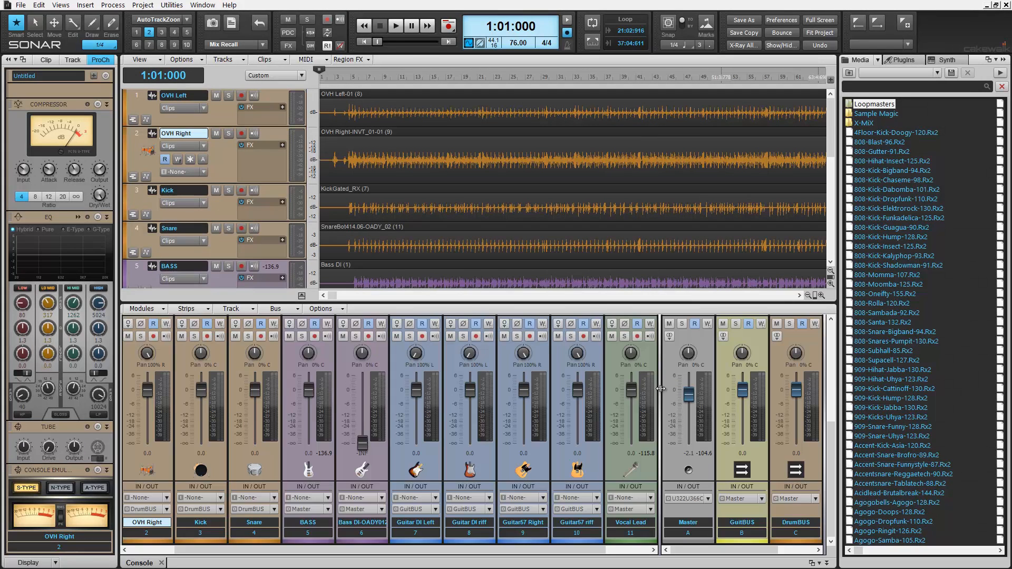
pyautogui.moveTo(660, 390)
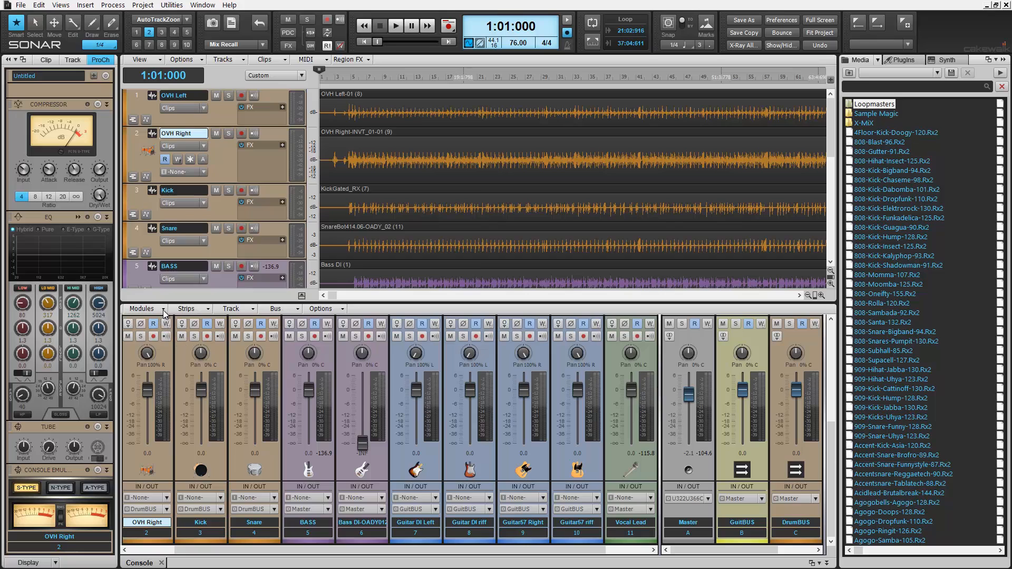
# Dock the media browser into the bottom MultiDock as a tab beside the Console
pyautogui.click(187, 309)
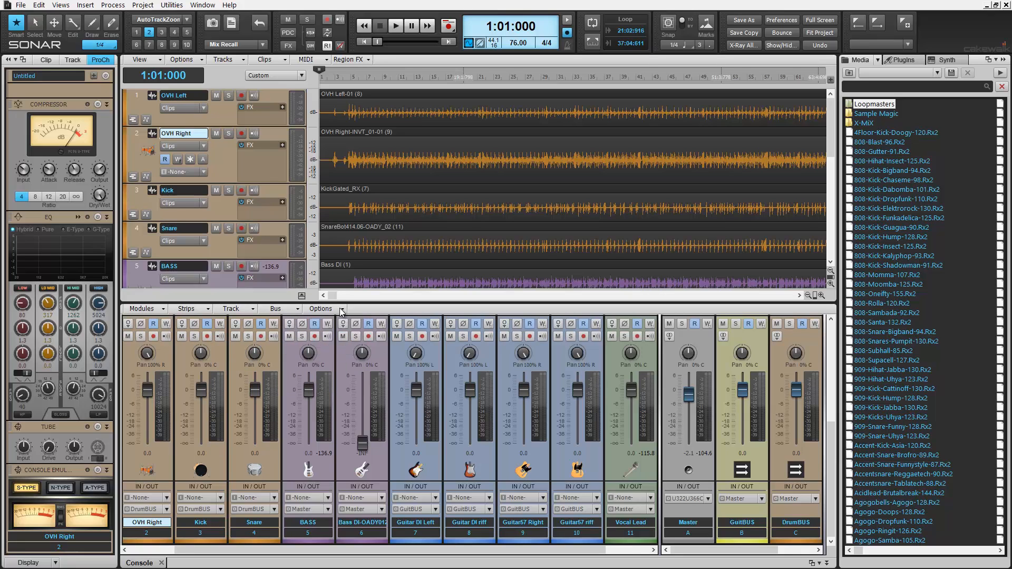
pyautogui.moveTo(372, 310)
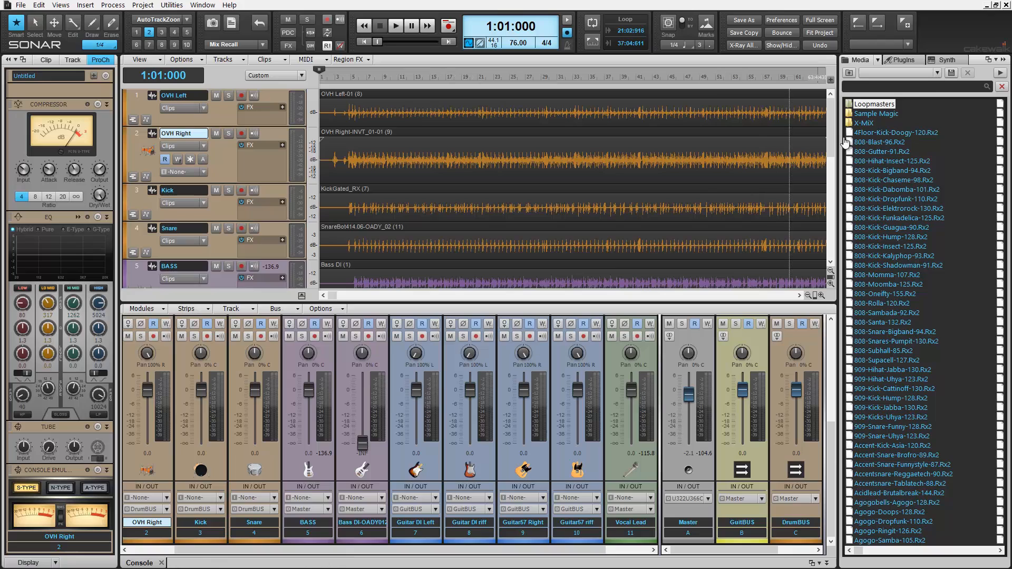
pyautogui.moveTo(998, 60)
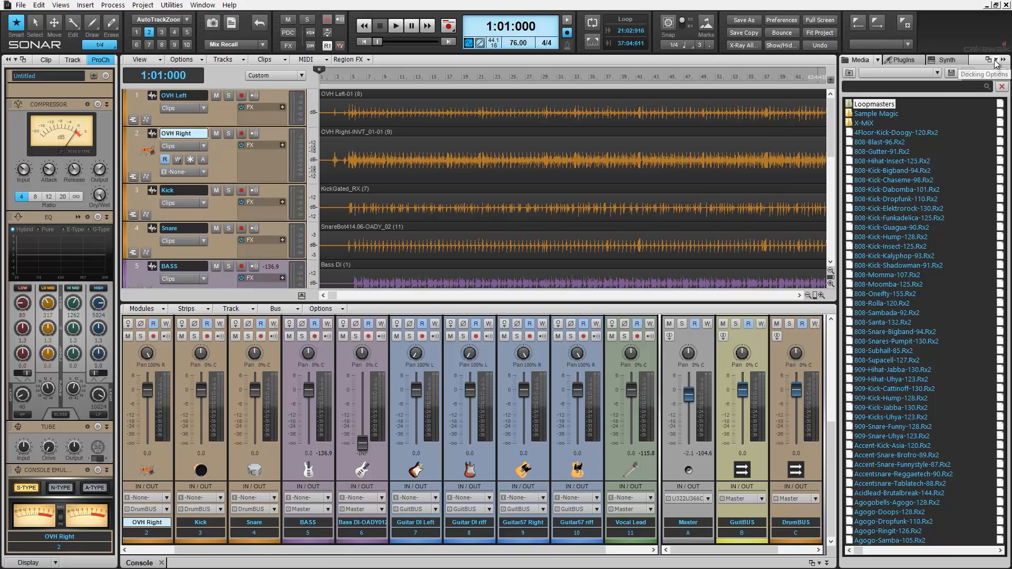
pyautogui.click(994, 61)
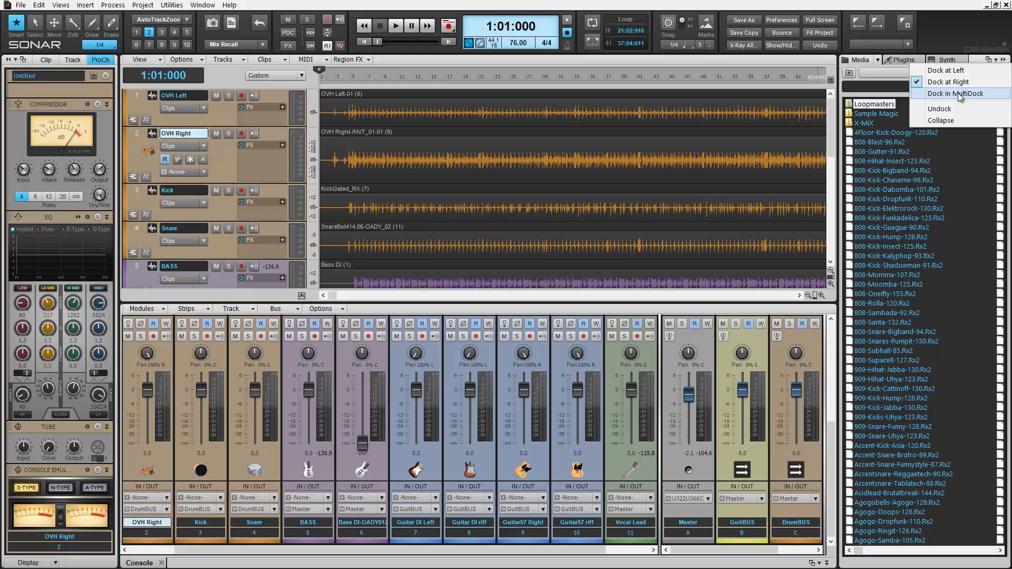
pyautogui.click(958, 94)
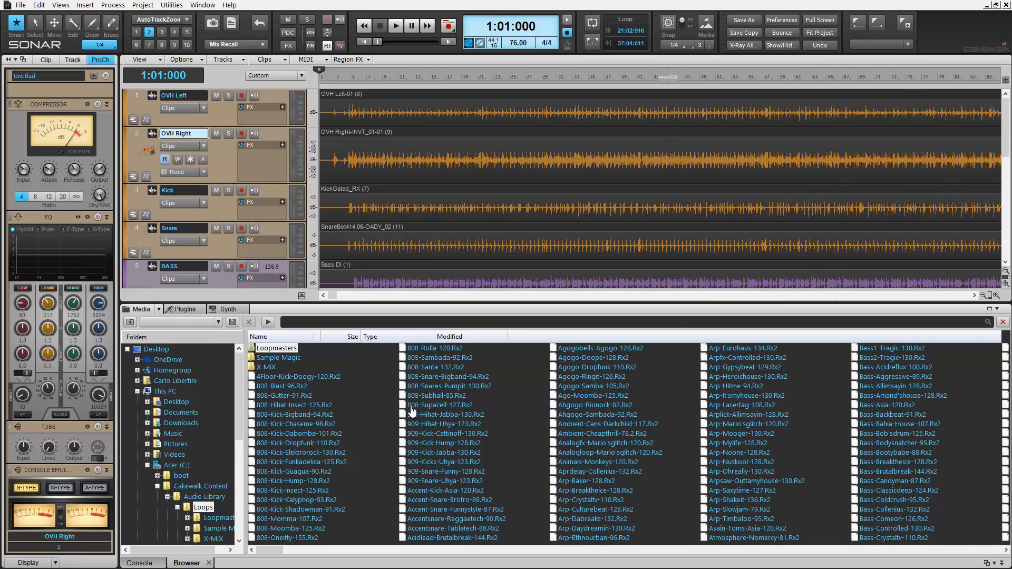
# Switch between the Console and Browser tabs in the bottom MultiDock
pyautogui.click(139, 563)
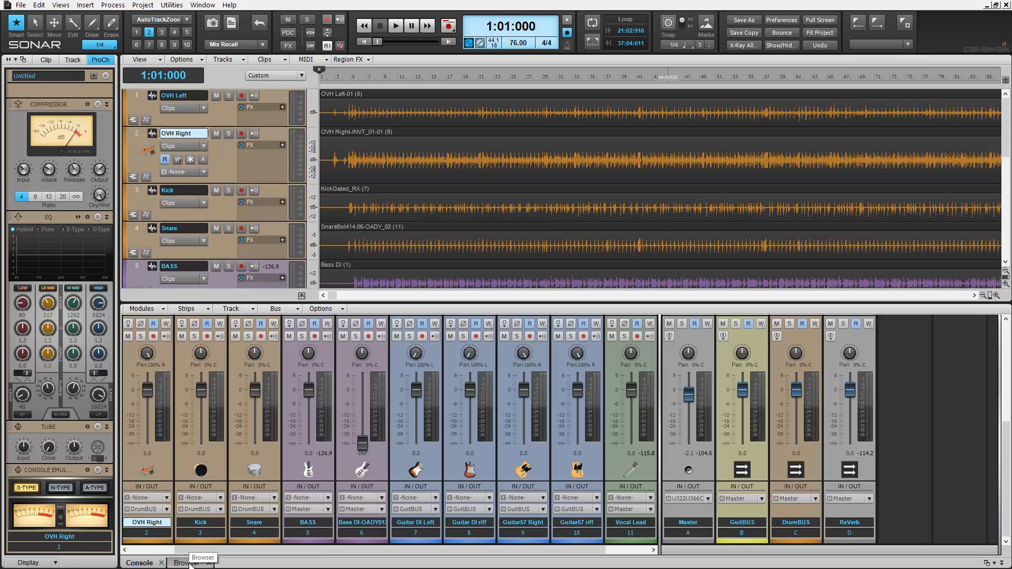
pyautogui.click(184, 563)
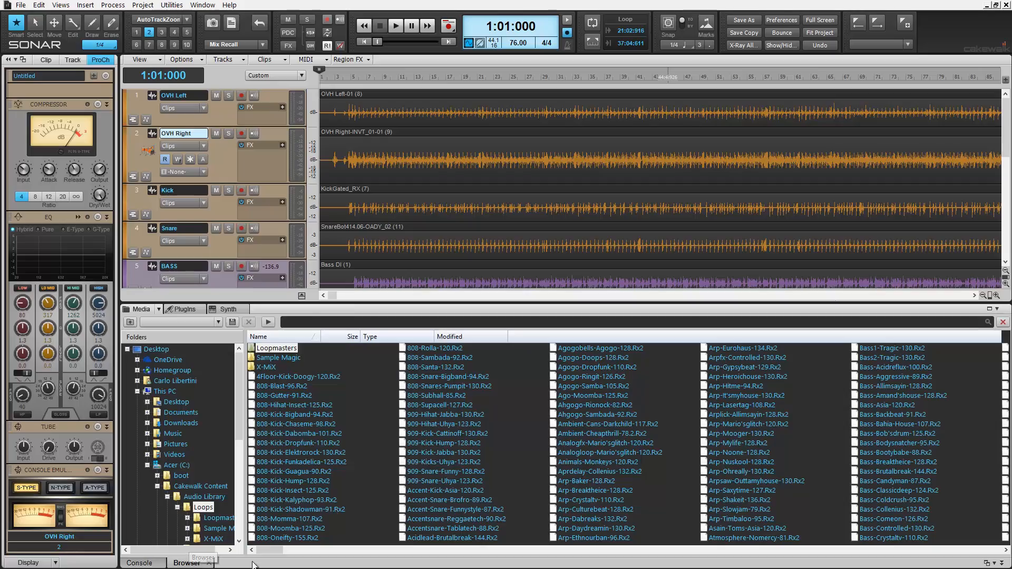
pyautogui.hscroll(3)
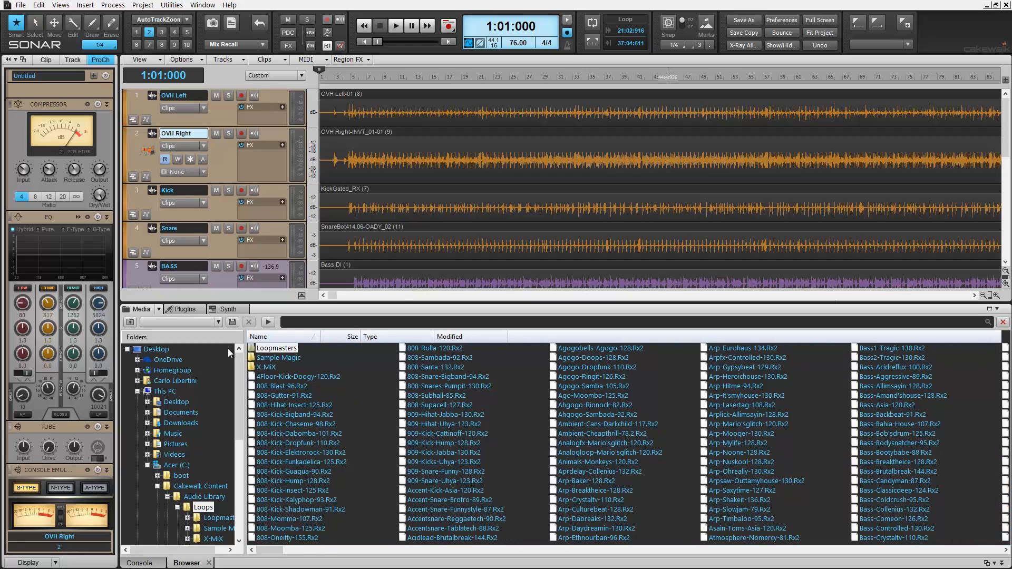
pyautogui.moveTo(148, 309)
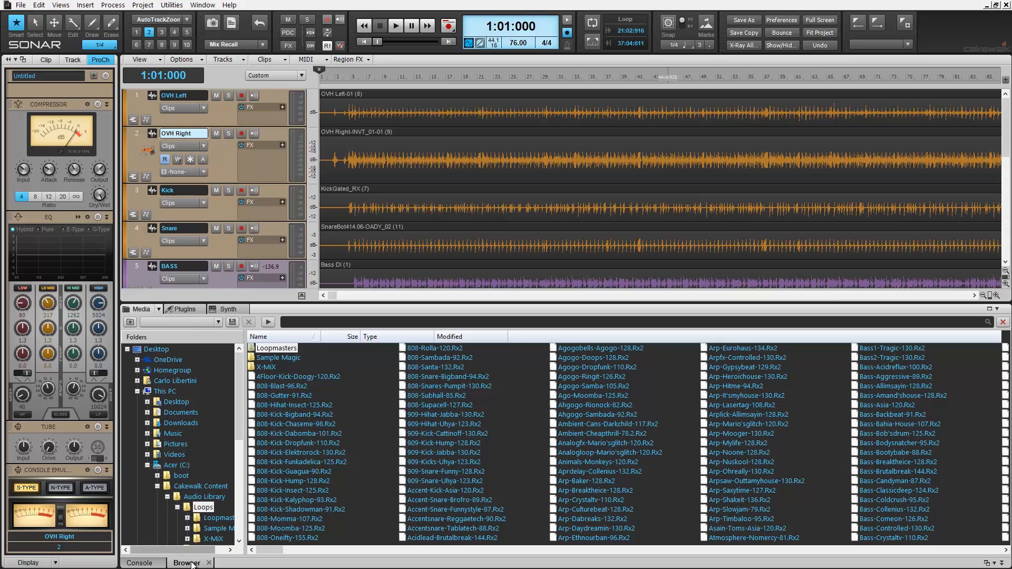
# Undock the Browser tab into a floating window and dock it back on the right side
pyautogui.rightClick(187, 563)
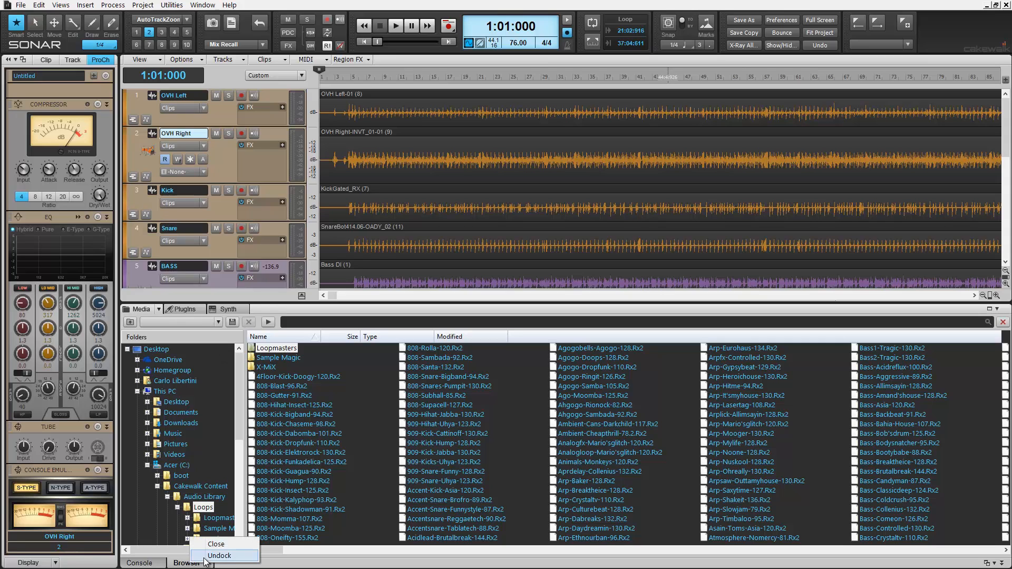
pyautogui.click(220, 556)
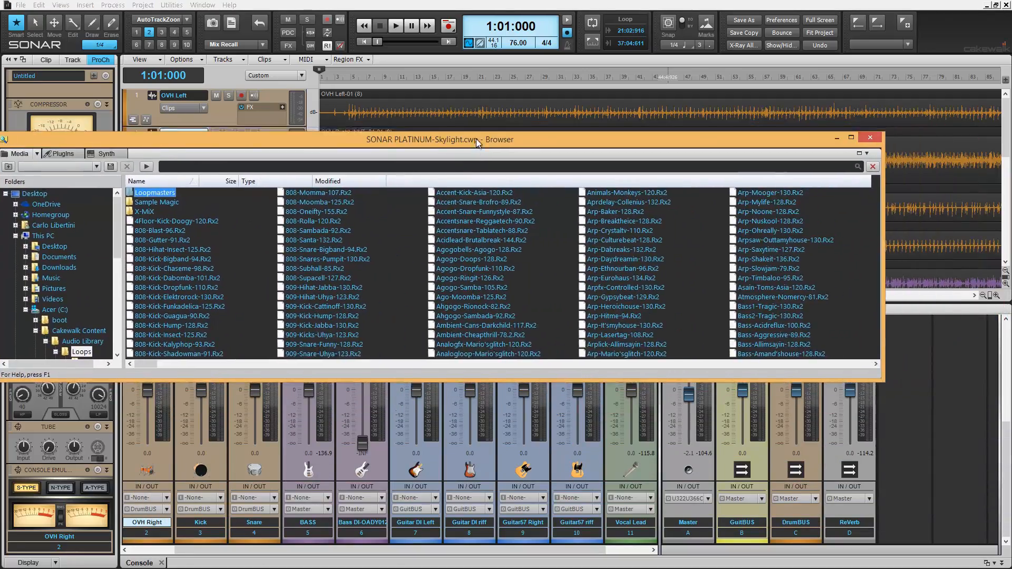
pyautogui.click(860, 153)
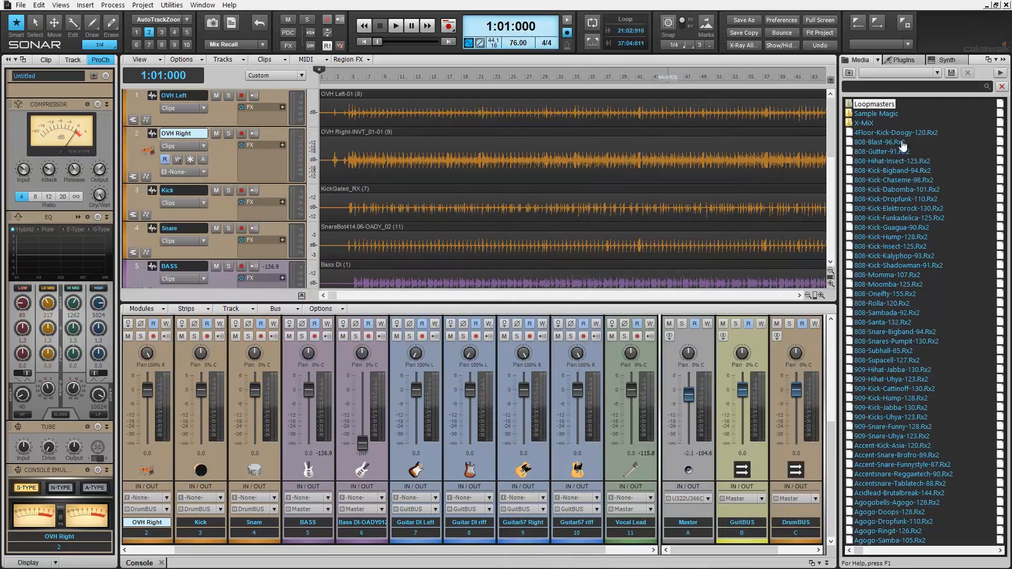
pyautogui.moveTo(958, 45)
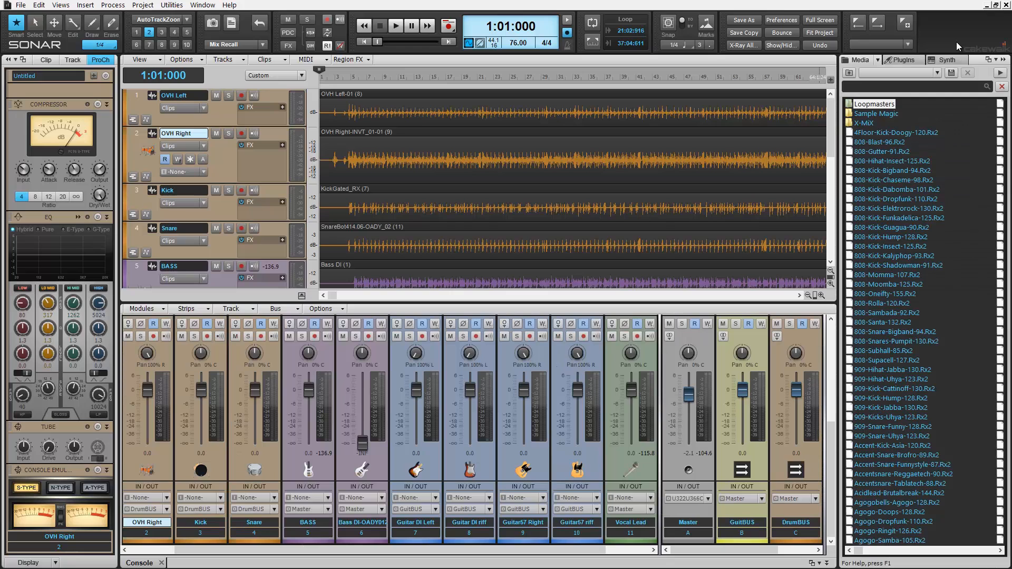
pyautogui.press('d')
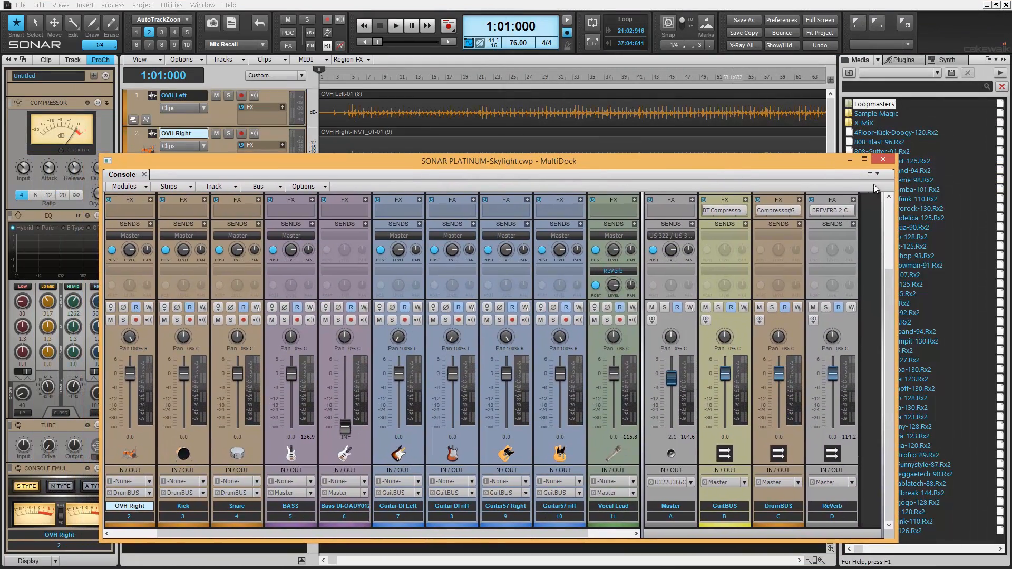
pyautogui.click(877, 174)
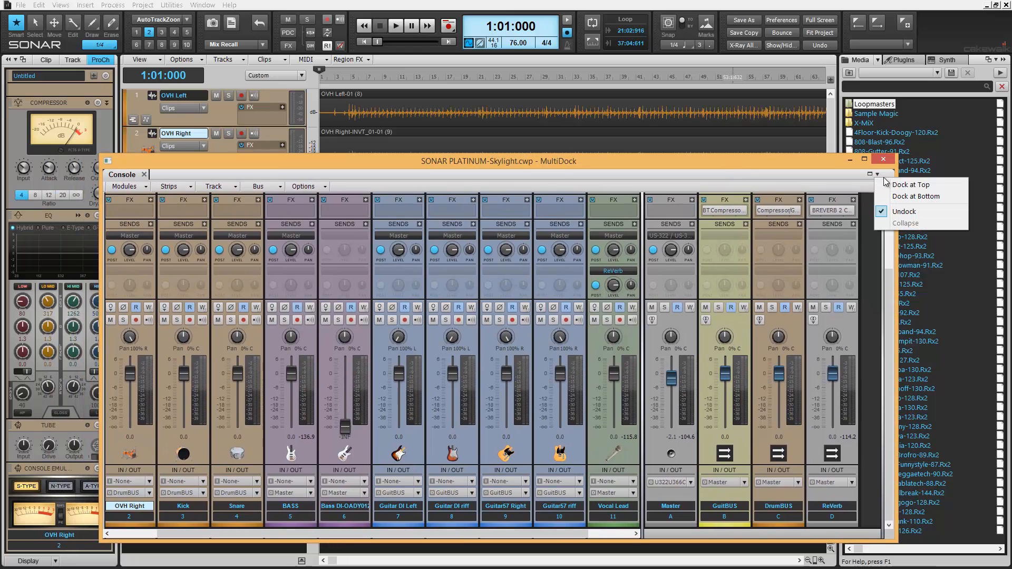
pyautogui.click(915, 197)
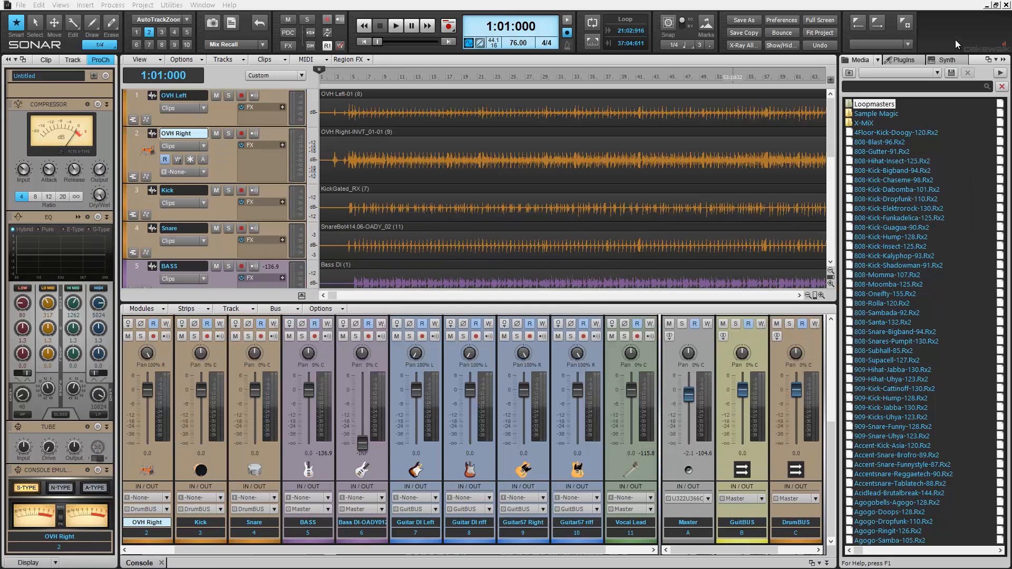